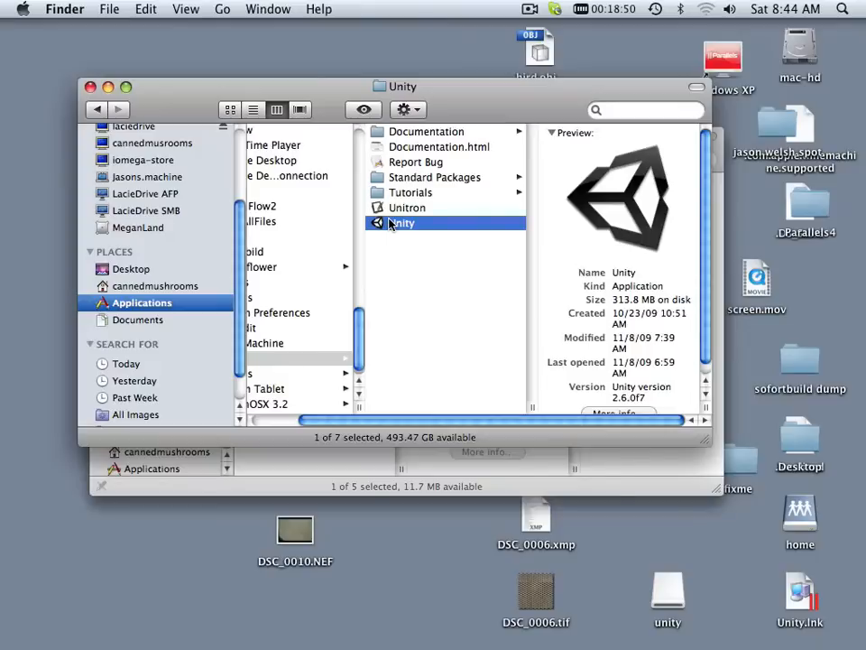
Launch Unity from Finder's Applications > Unity folder, opening the Island Demo project
double_click(401, 223)
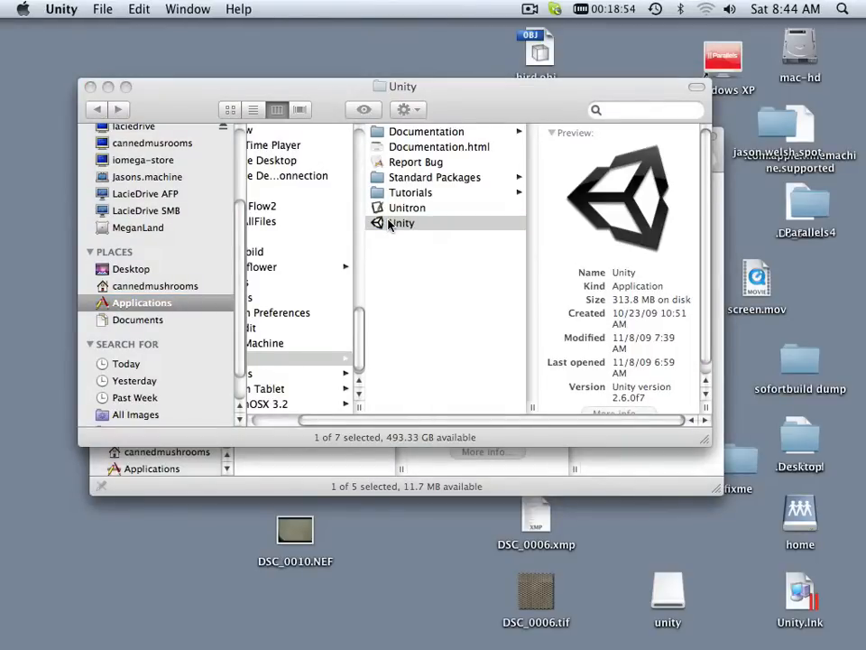
double_click(403, 223)
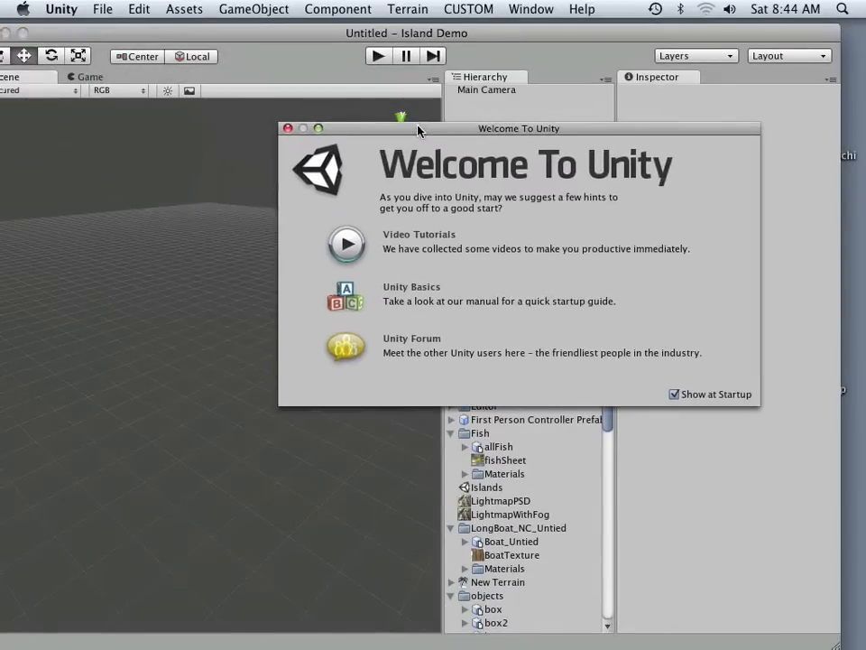
Close the Welcome To Unity window and scroll through the Island Demo assets
left_click(287, 128)
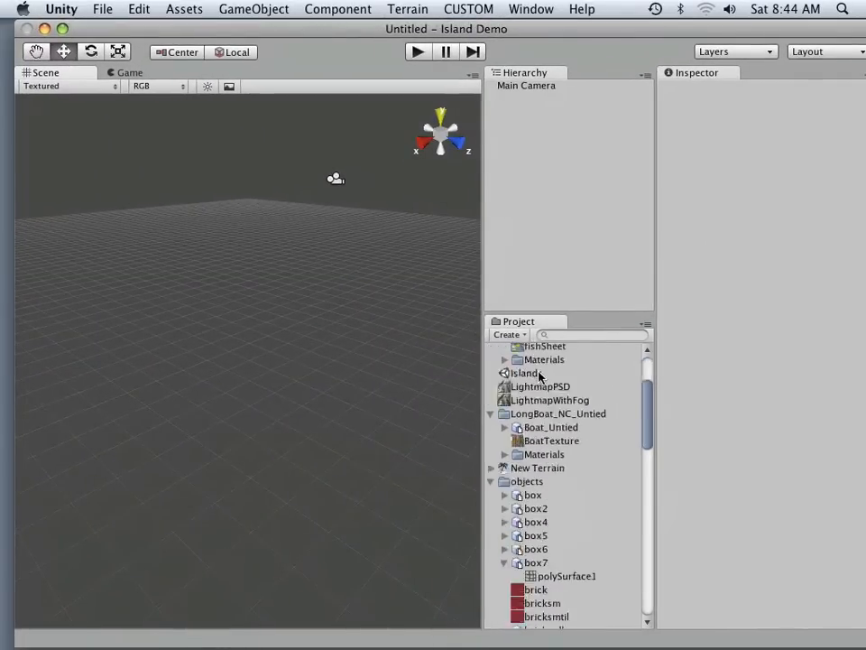
scroll("down", 3)
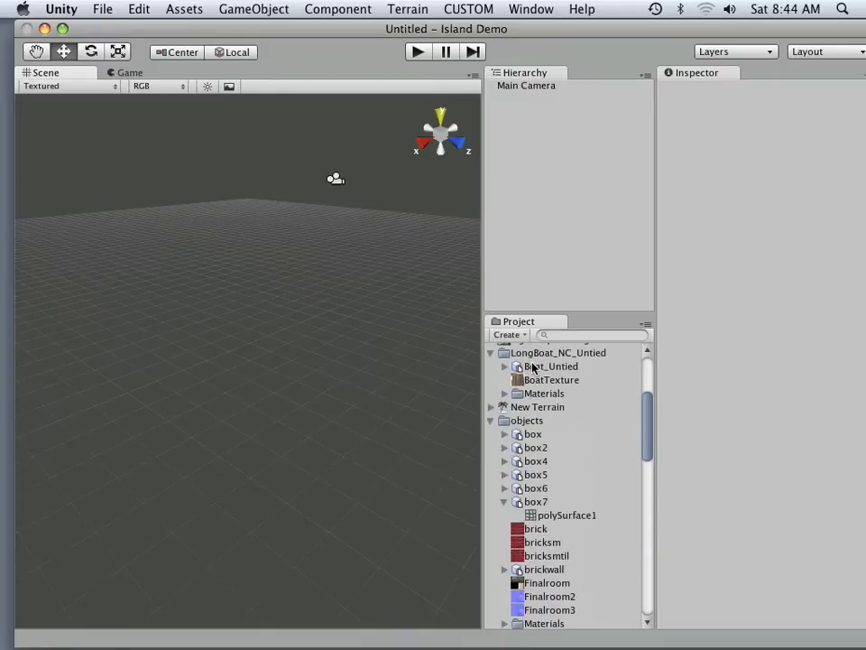
scroll("up", 3)
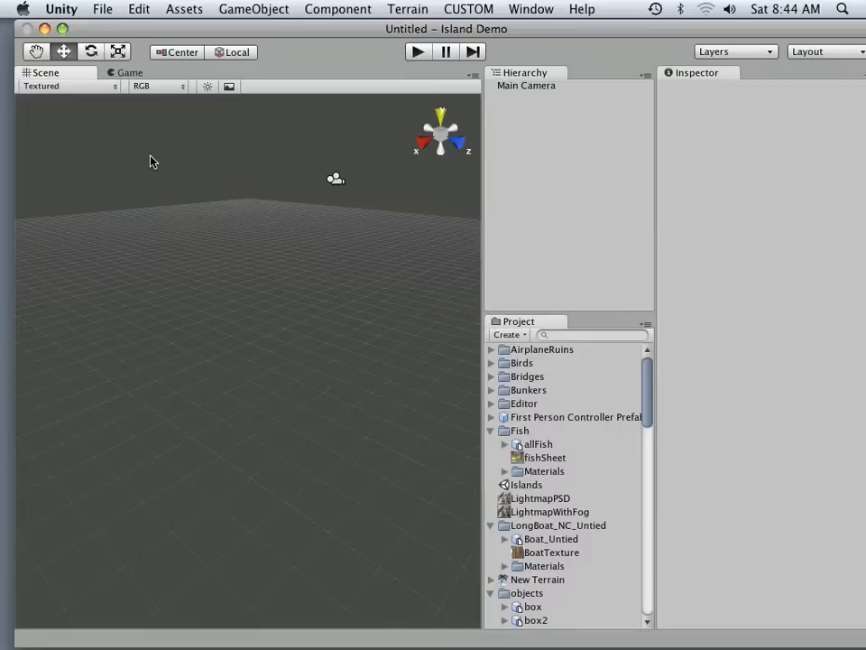
Start a new project from the File menu and choose its save location
left_click(62, 9)
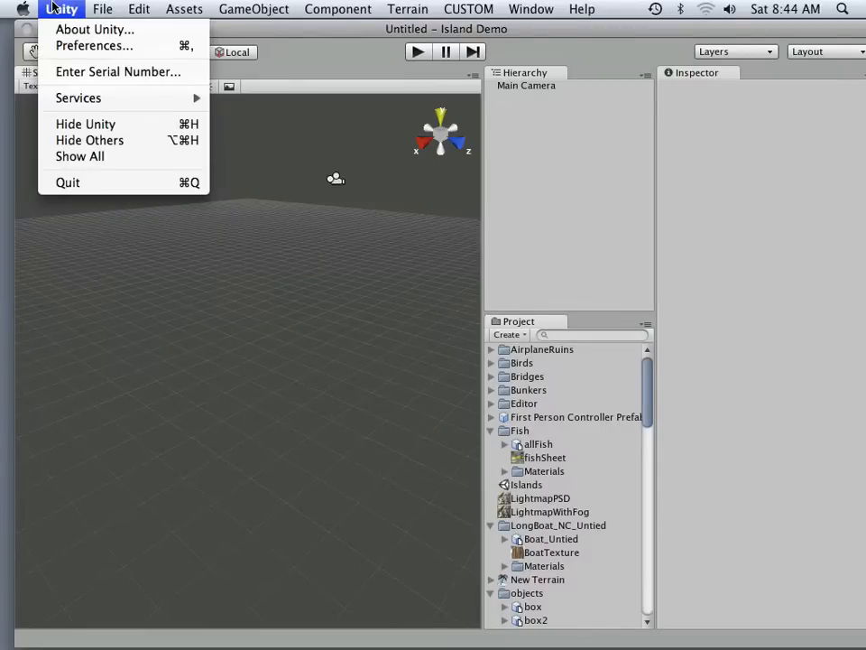
left_click(102, 9)
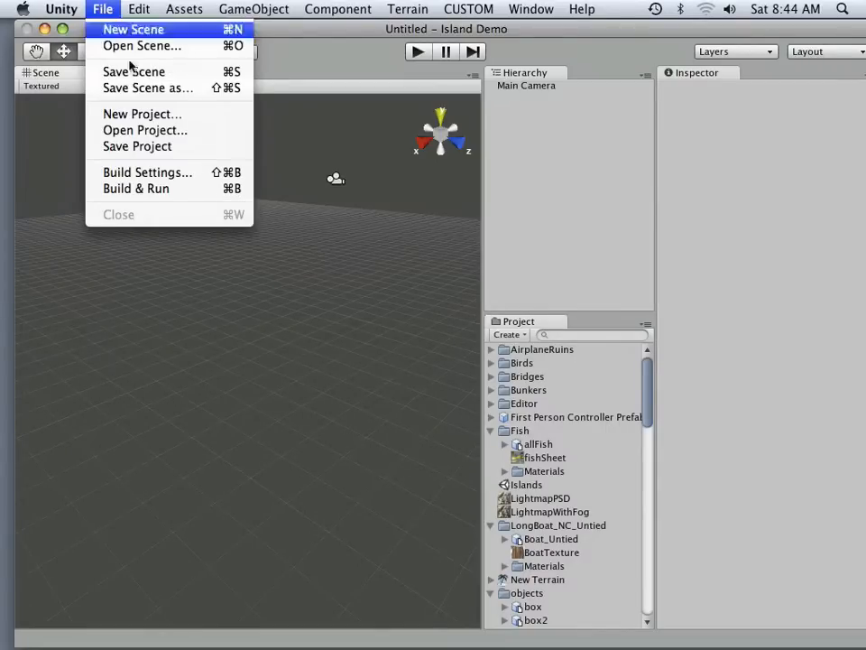
left_click(142, 114)
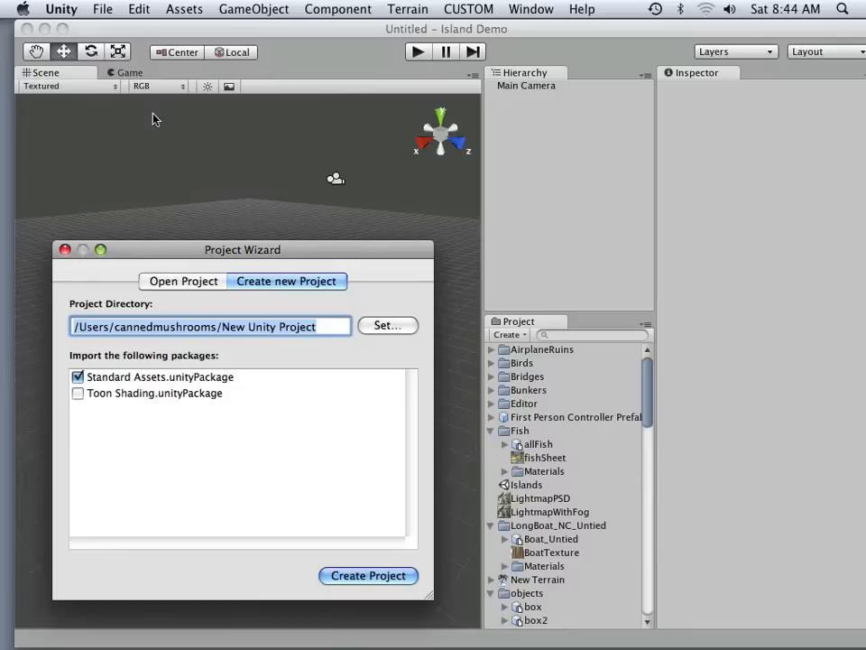
left_click_drag(243, 250, 257, 154)
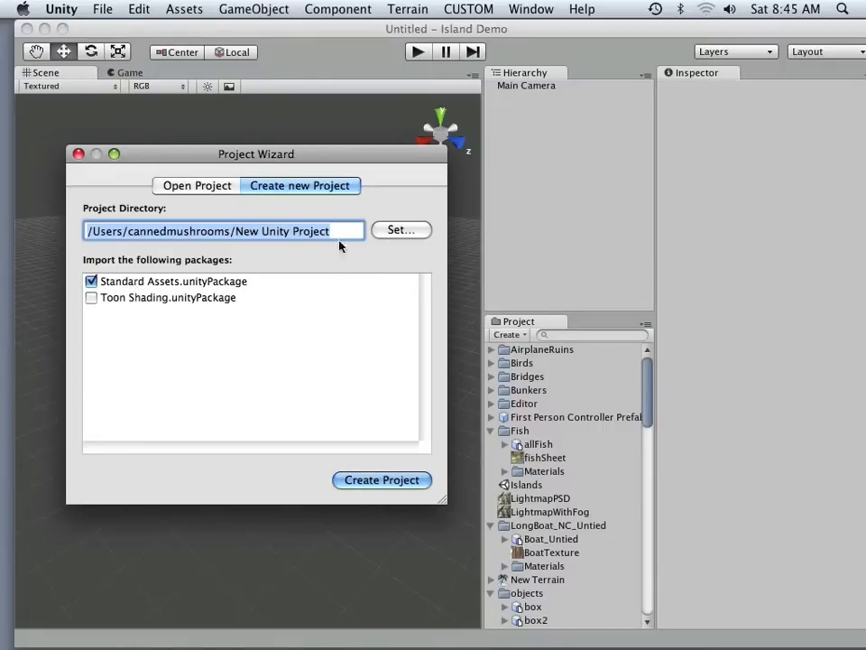
left_click(401, 230)
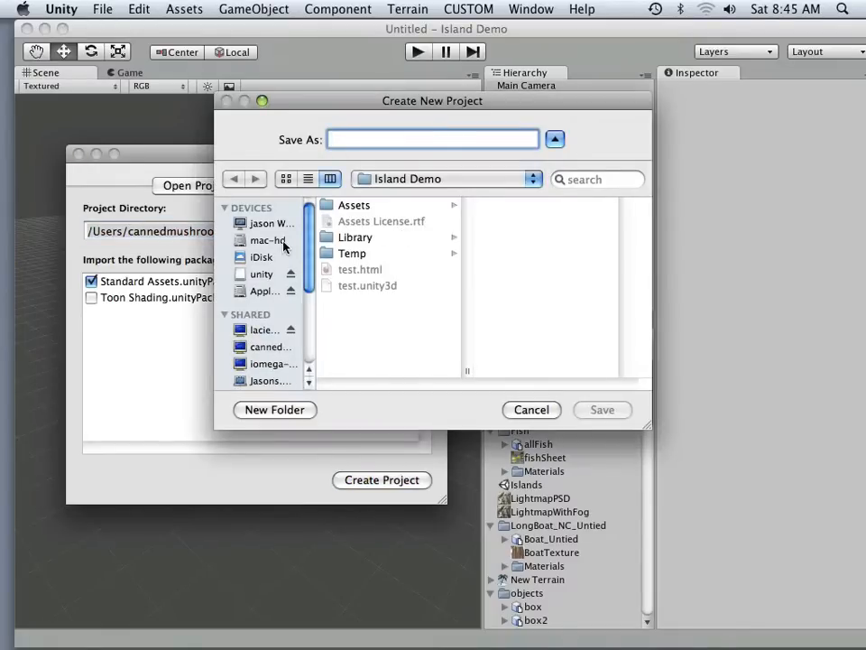
Point the save dialog at mac-hd > Users > Shared > Unity and select the name field
left_click(268, 223)
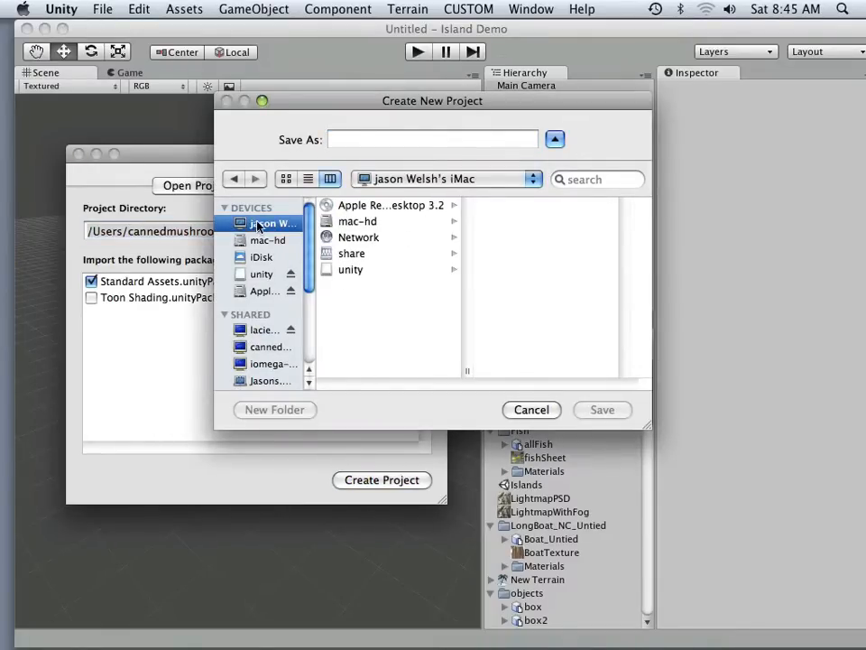
left_click(358, 221)
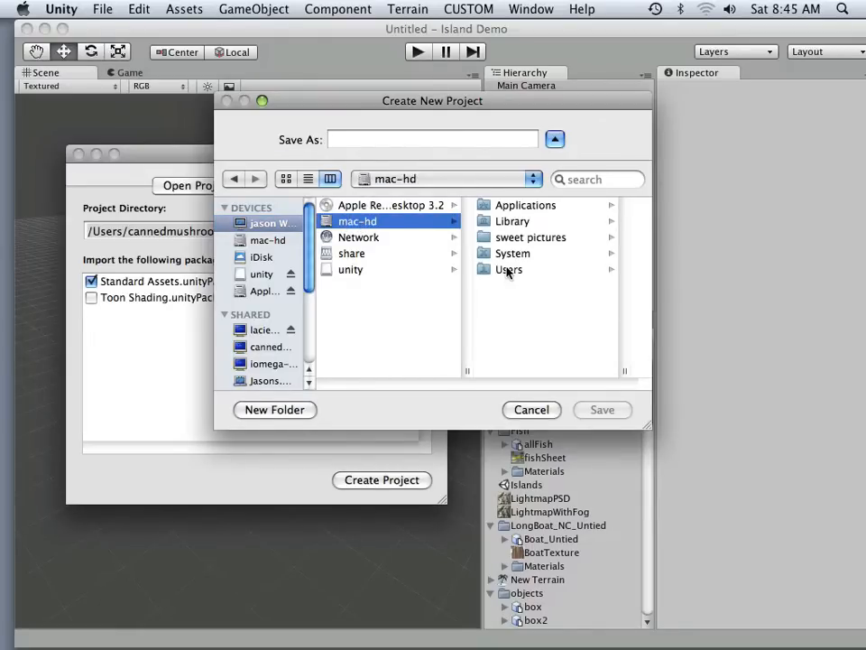
left_click(509, 269)
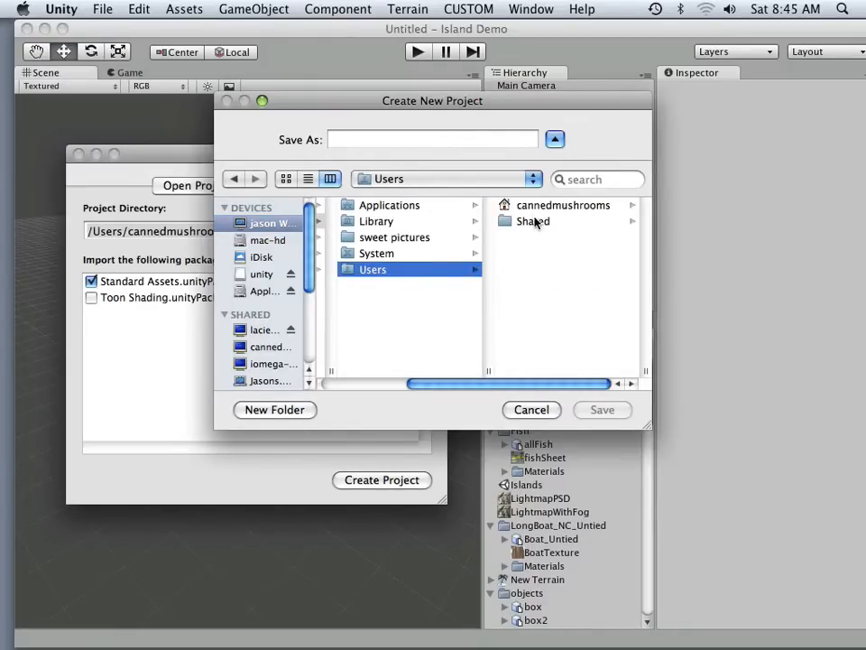
left_click(533, 221)
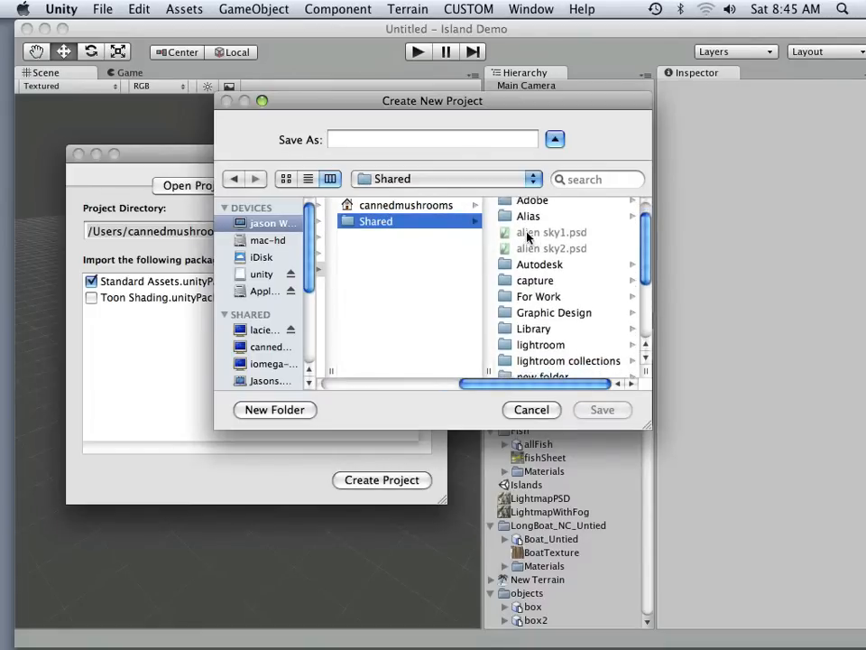
scroll("down", 3)
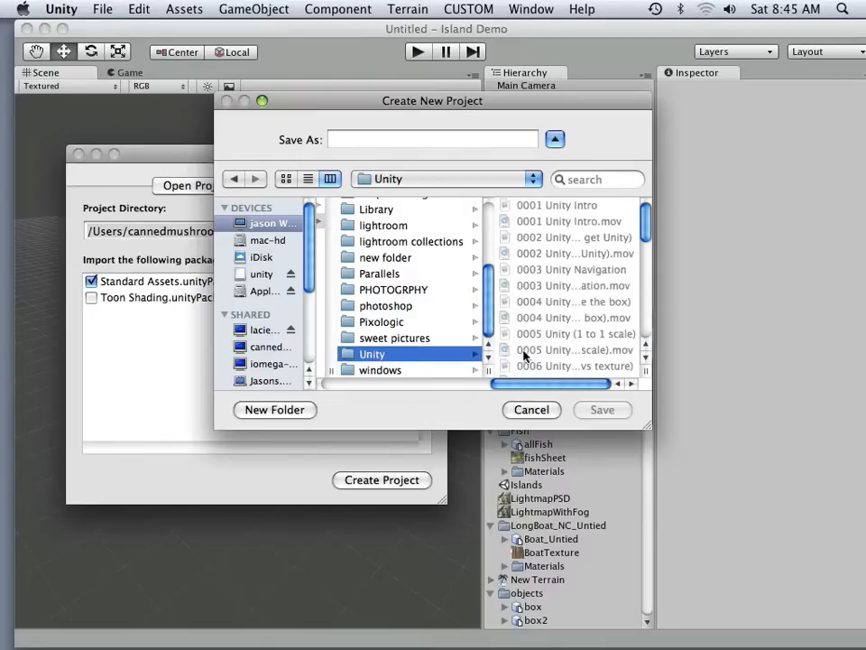
mouse_move(399, 359)
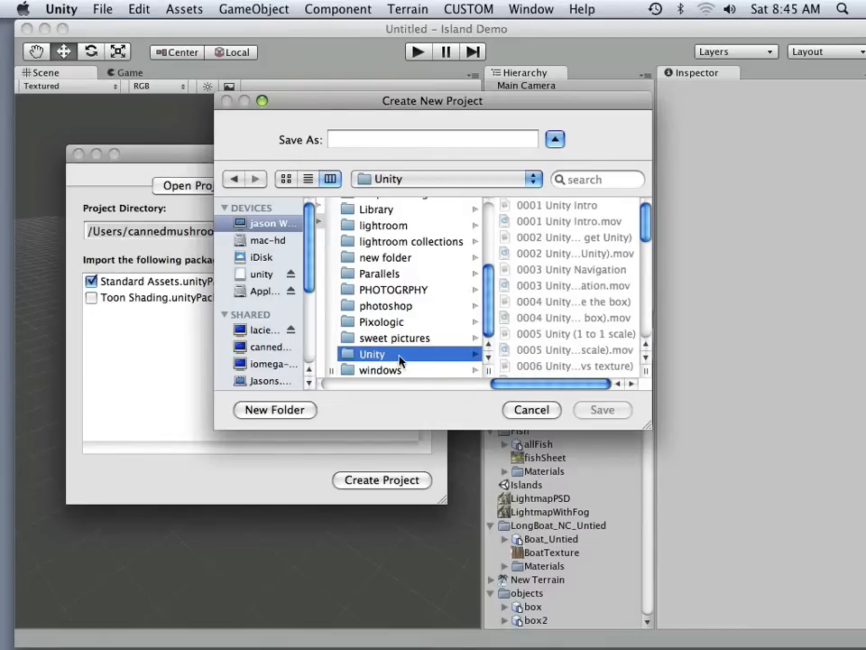
scroll("down", 3)
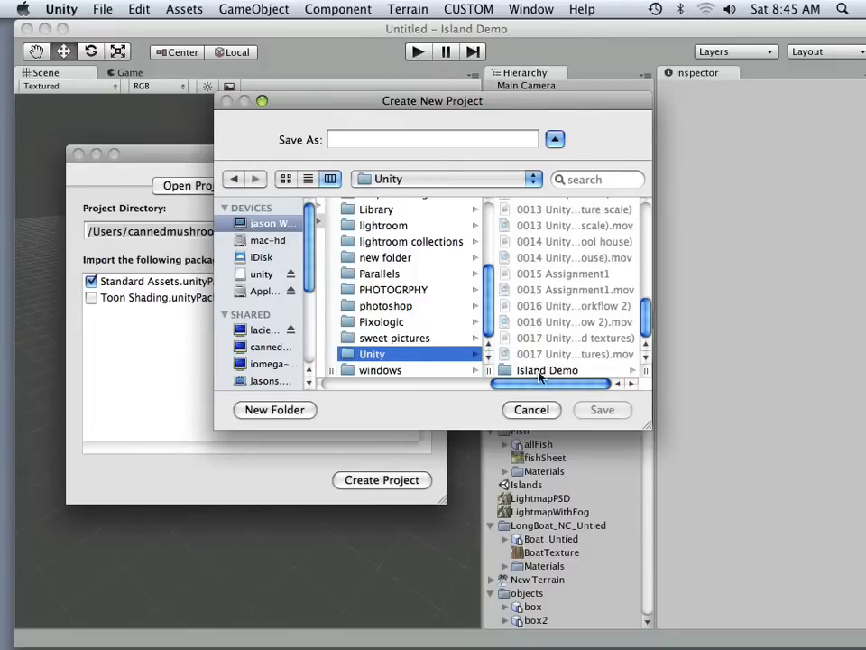
left_click(433, 138)
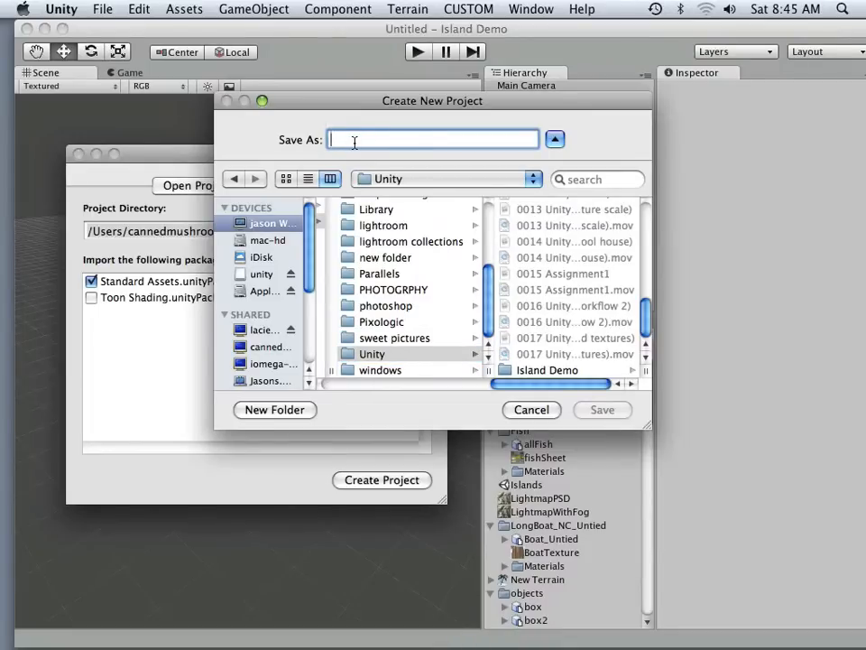
Name the new project 'Learning unity' and confirm its creation
type("Learning unit")
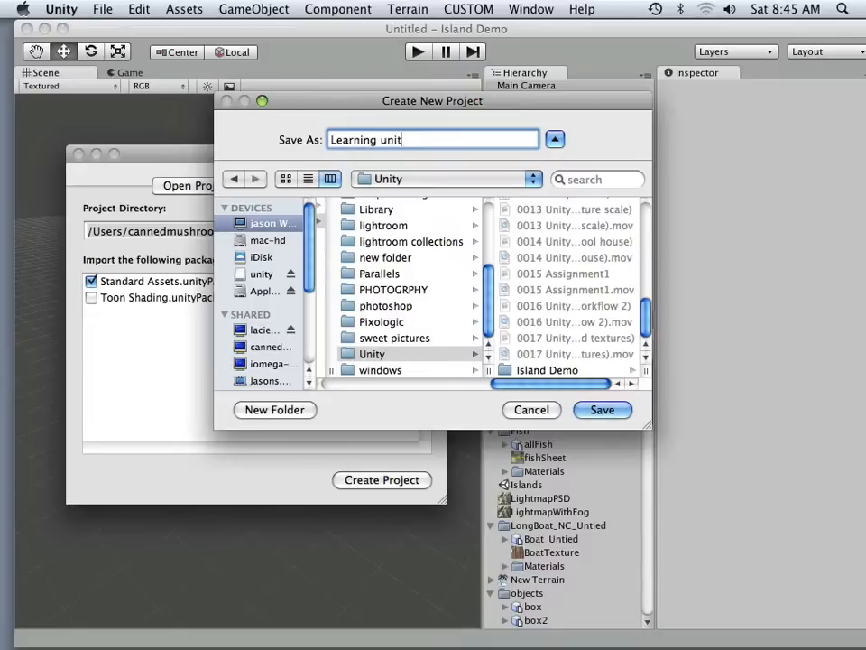
type("y")
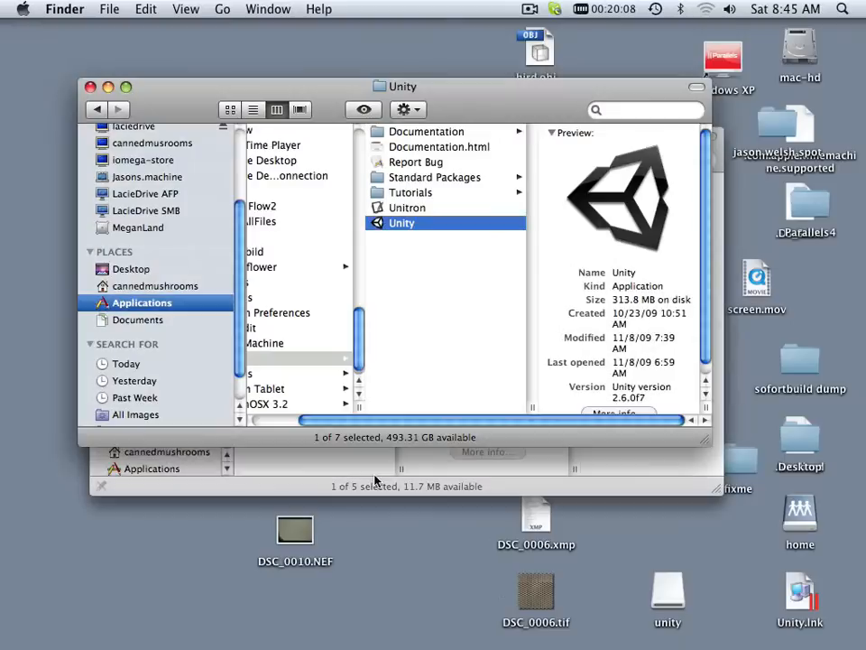
Relaunch Unity from Finder so the Learning unity project opens
double_click(402, 223)
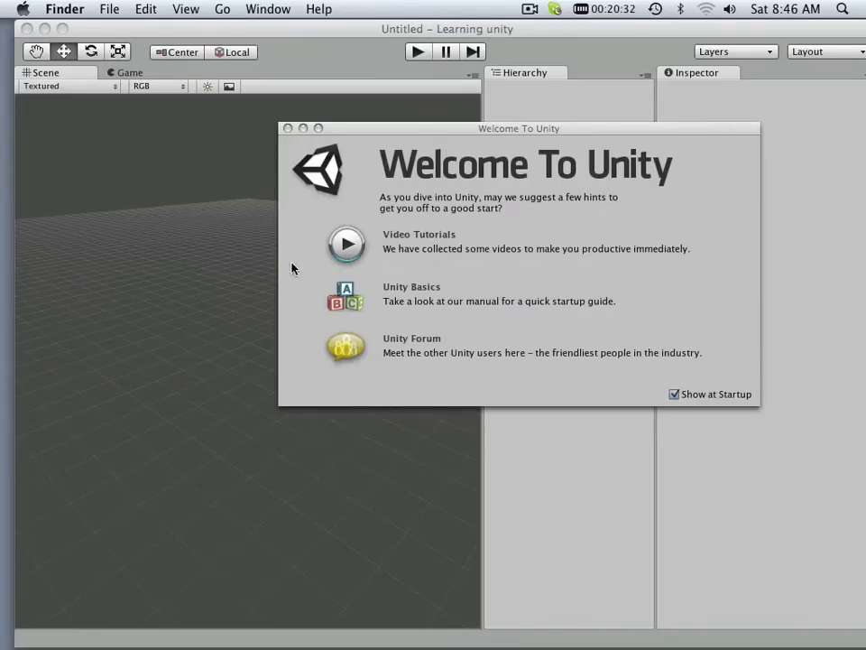
Close the welcome window, expand Standard Assets, and switch to Finder
left_click(288, 128)
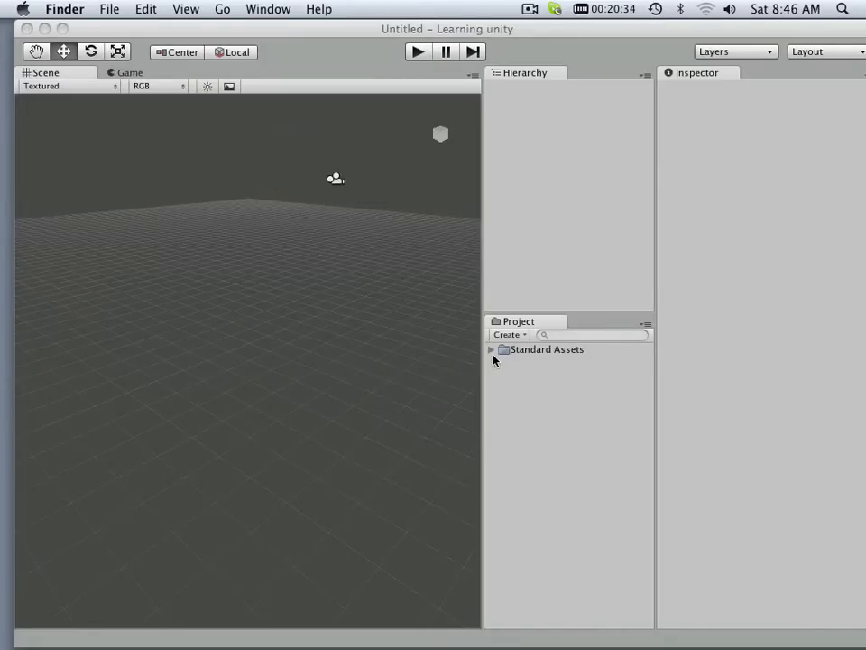
left_click(493, 349)
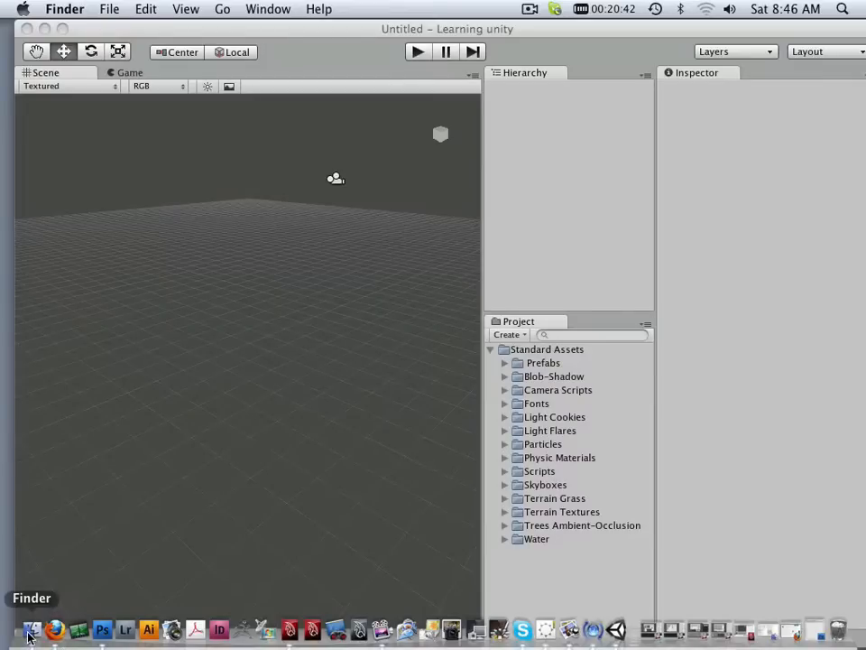
left_click(31, 628)
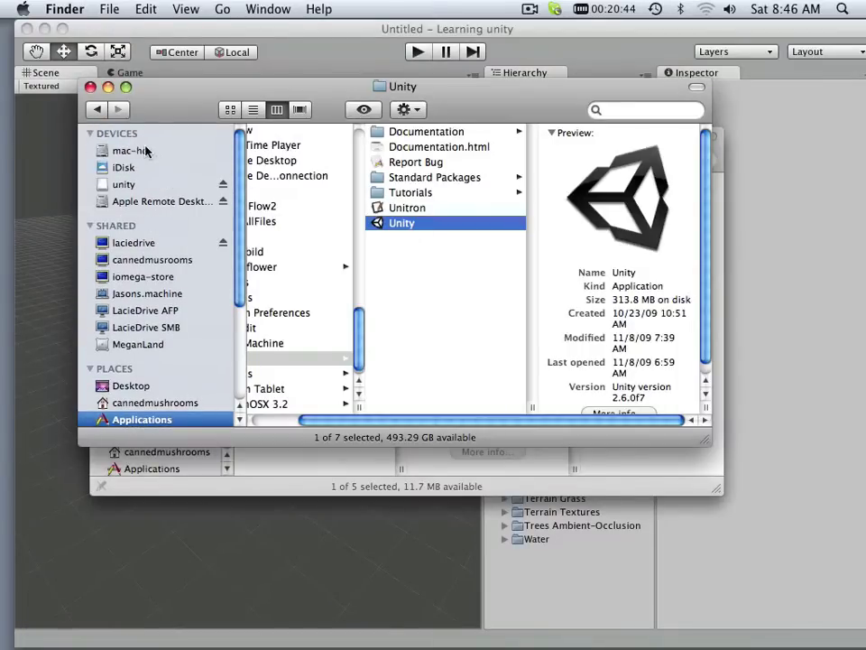
Create a folder named 'Objects' in Learning unity > Assets > Standard Assets
left_click(131, 150)
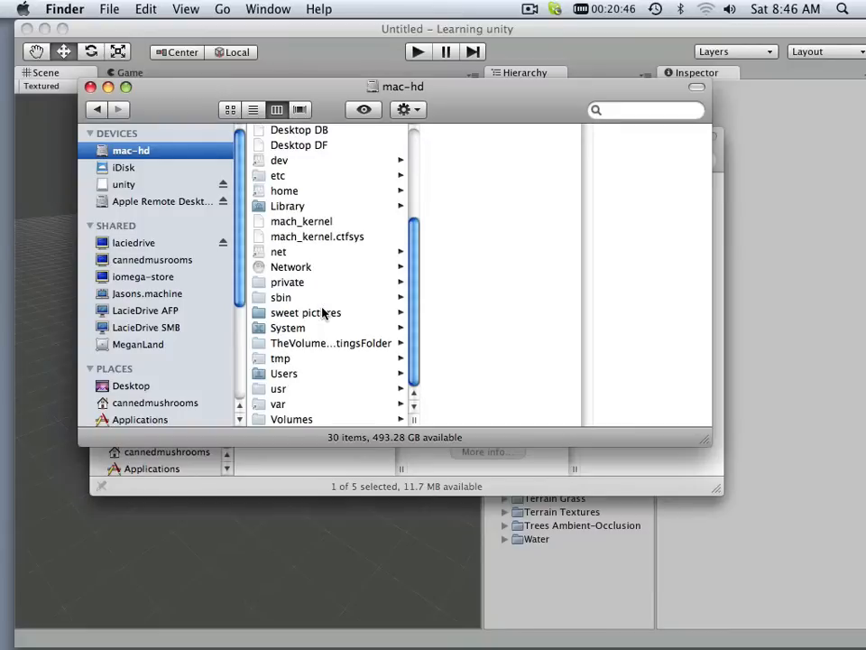
left_click(284, 373)
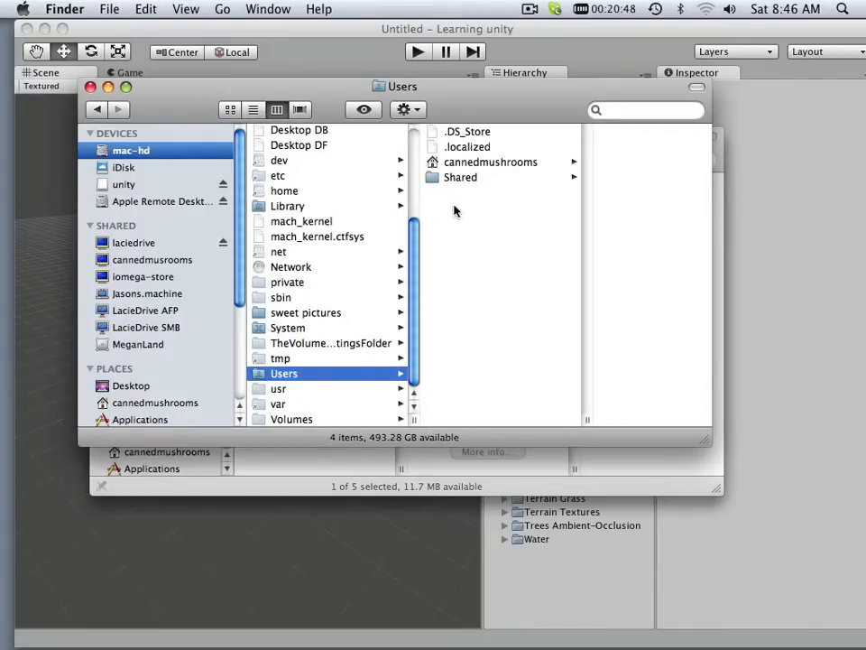
left_click(461, 177)
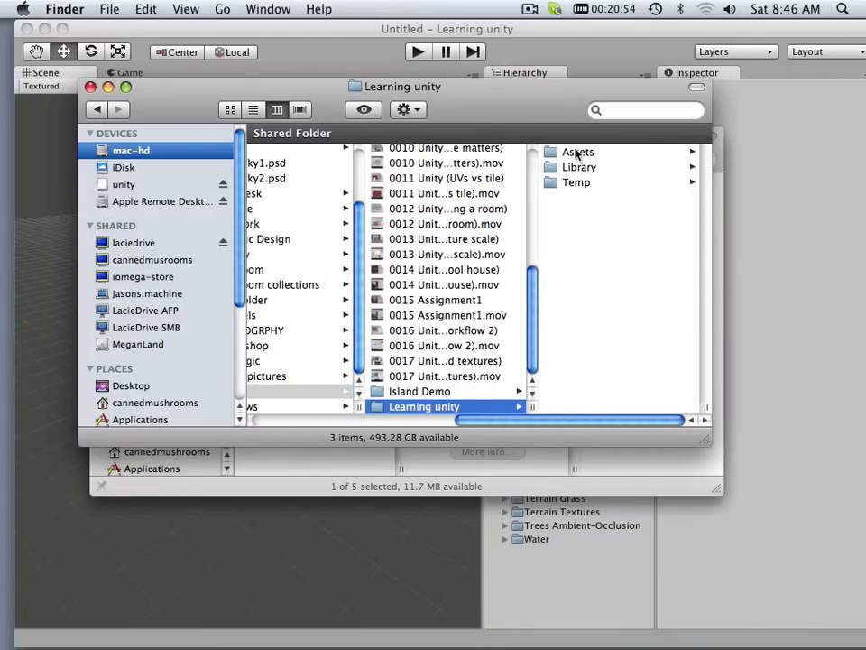
left_click(577, 151)
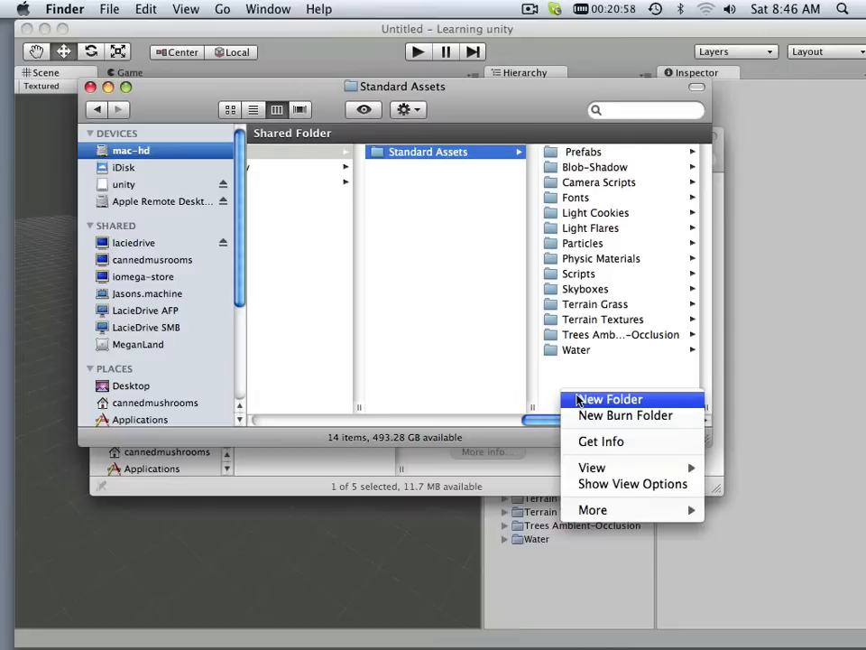
left_click(610, 399)
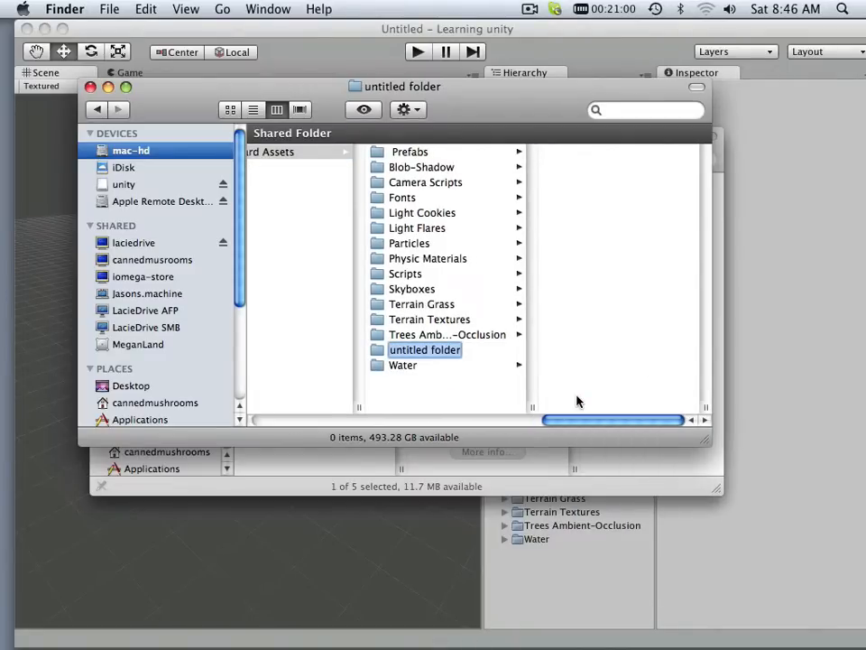
type("Objects")
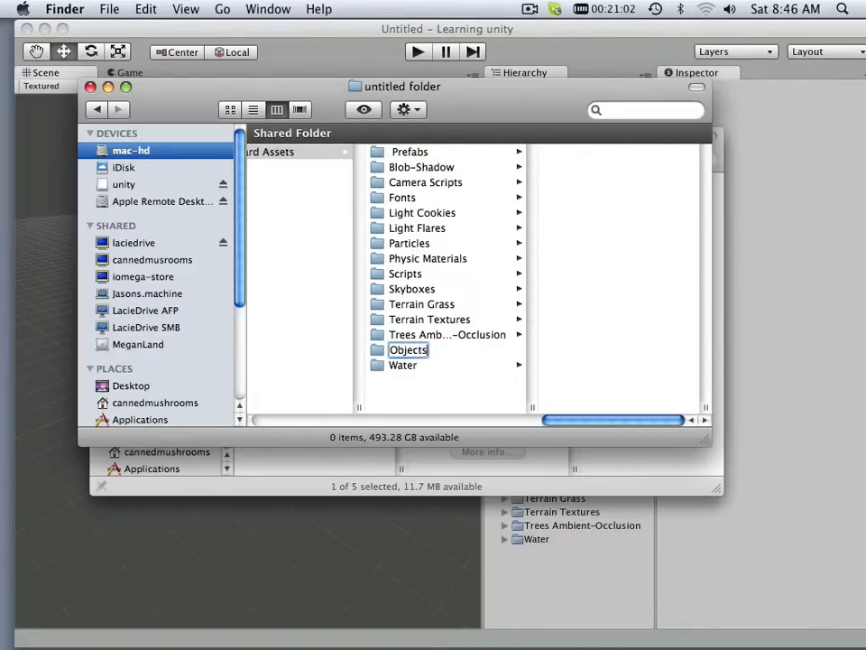
left_click(298, 152)
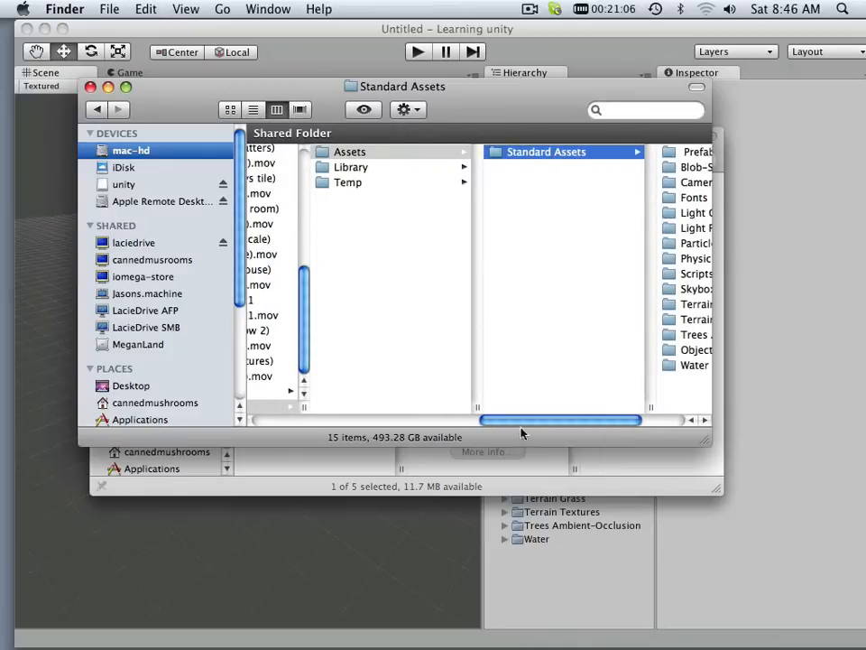
scroll("left", 3)
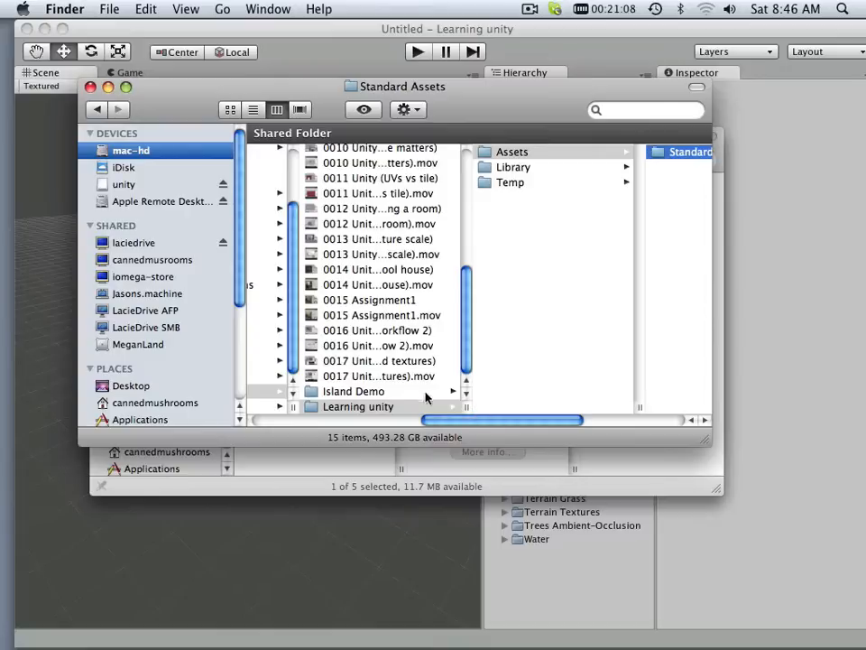
Select the object files in Island Demo > Assets > objects to copy them
left_click(353, 391)
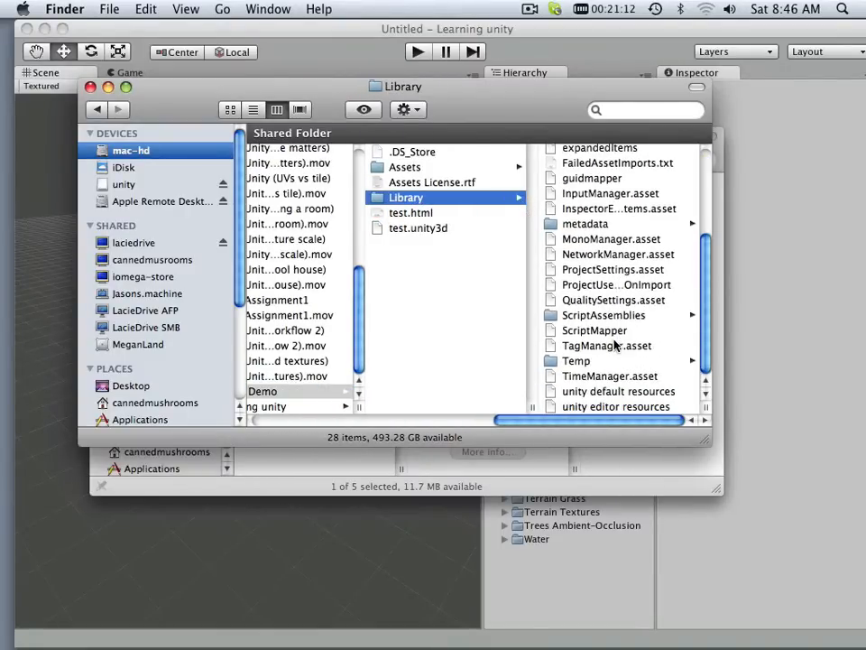
scroll("up", 3)
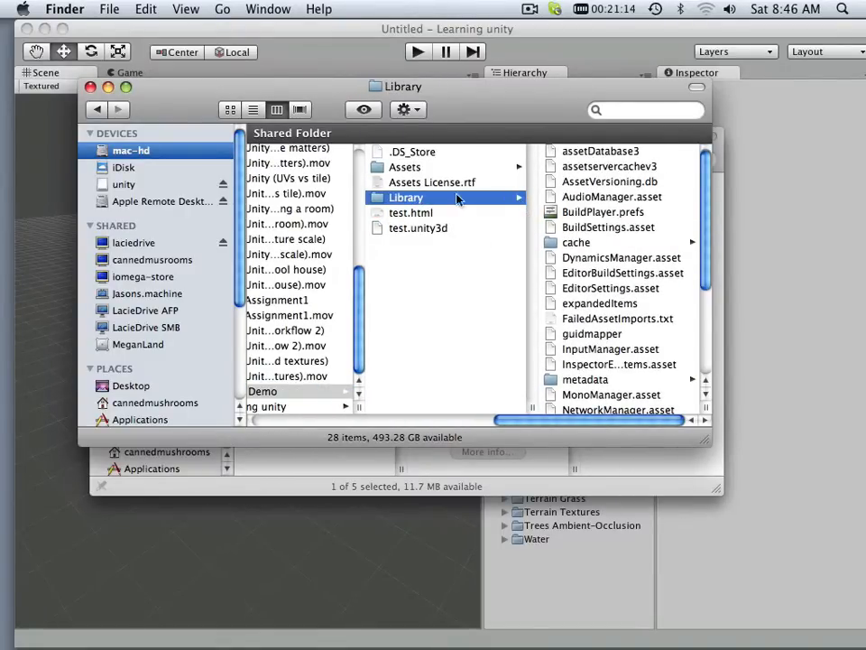
left_click(405, 167)
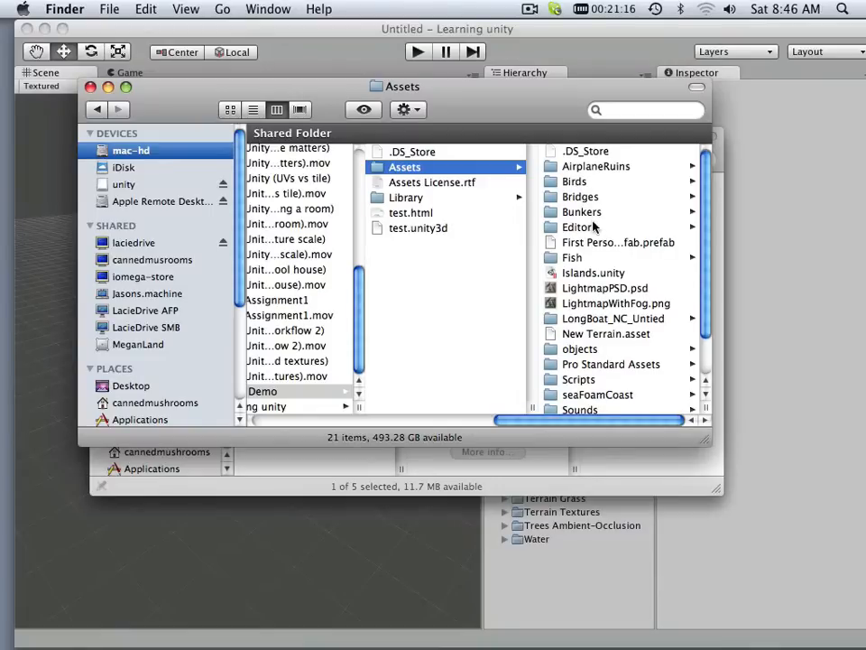
left_click(580, 348)
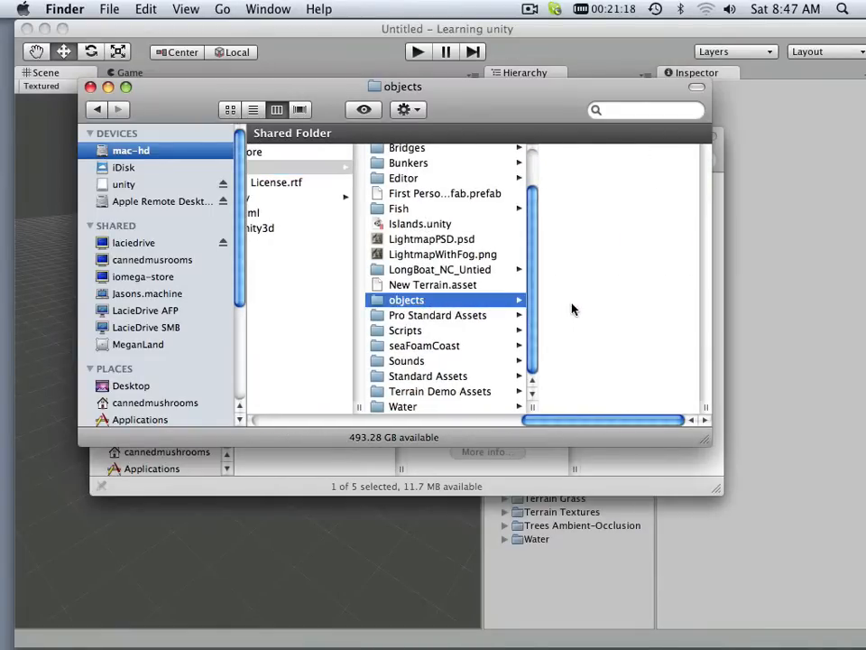
left_click(407, 298)
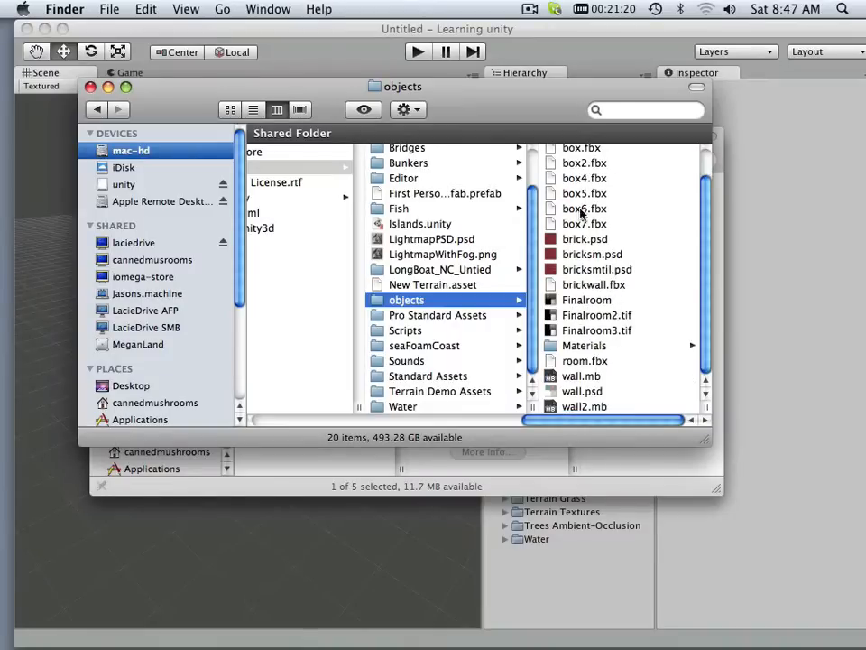
scroll("up", 3)
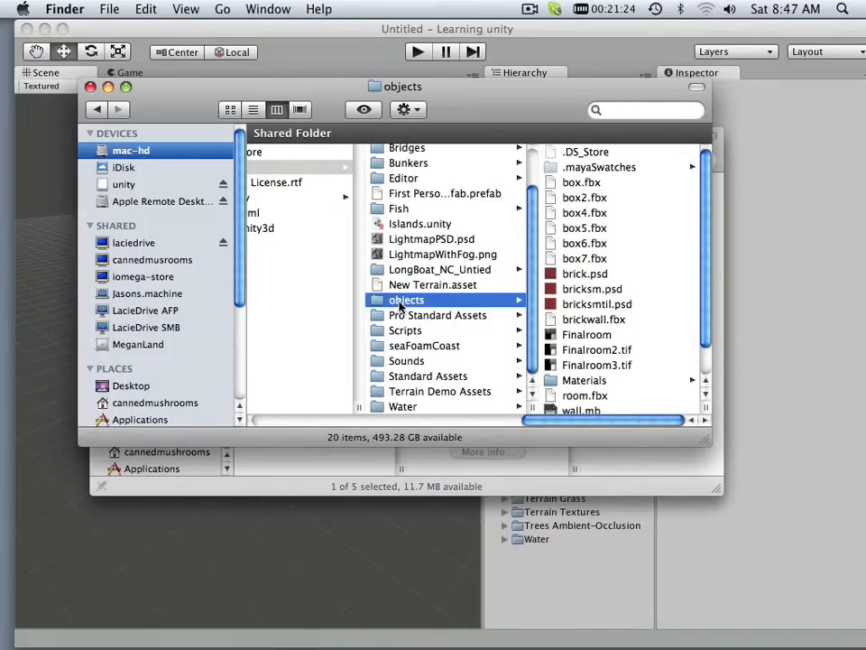
left_click(146, 8)
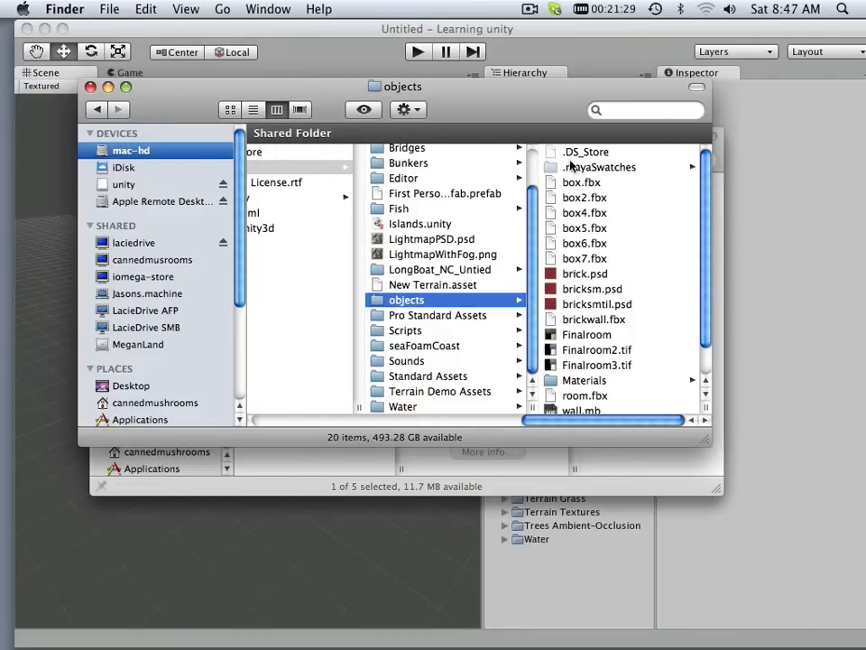
scroll("down", 3)
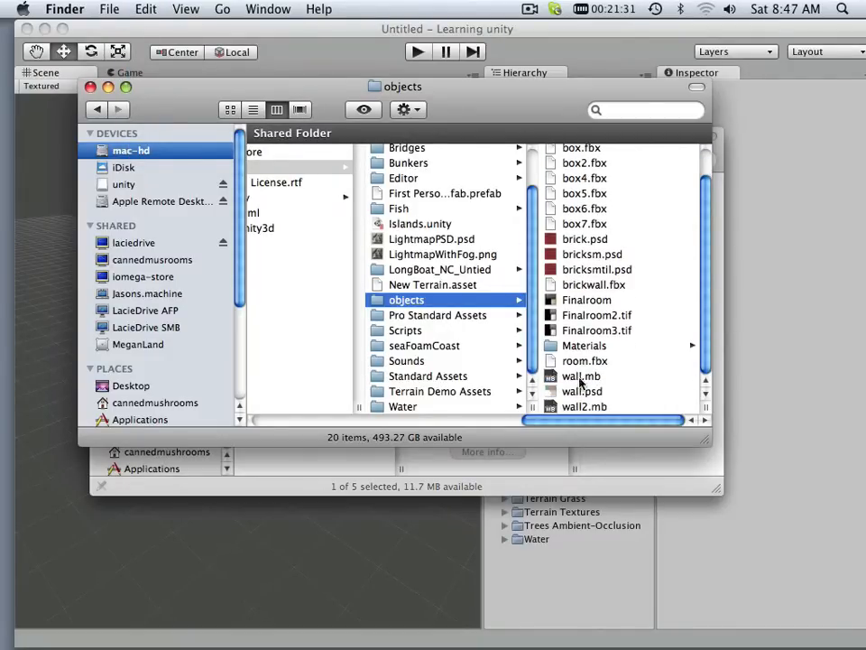
left_click(585, 406)
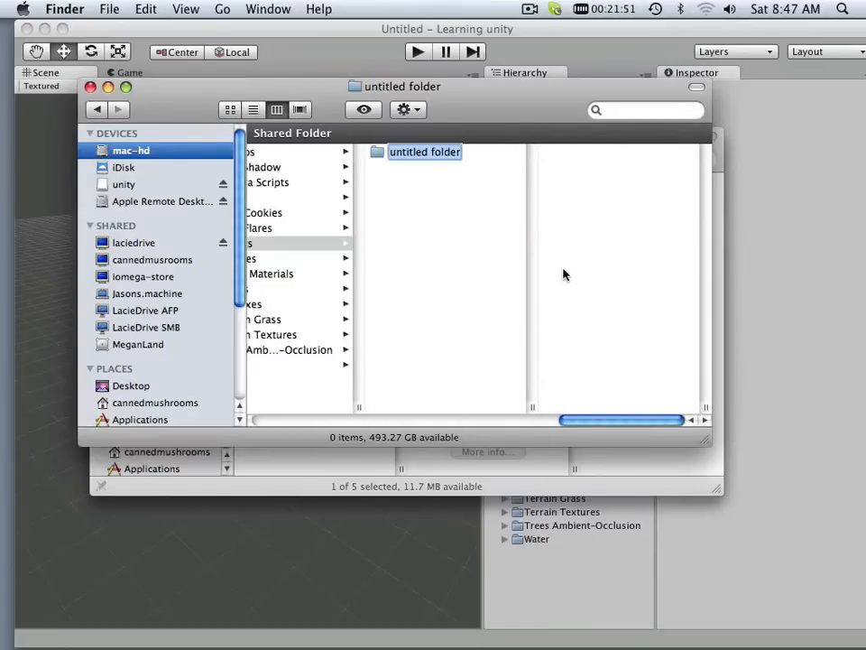
Rename the new folder inside Objects to 'Wall Demo' and open it
type("Bric")
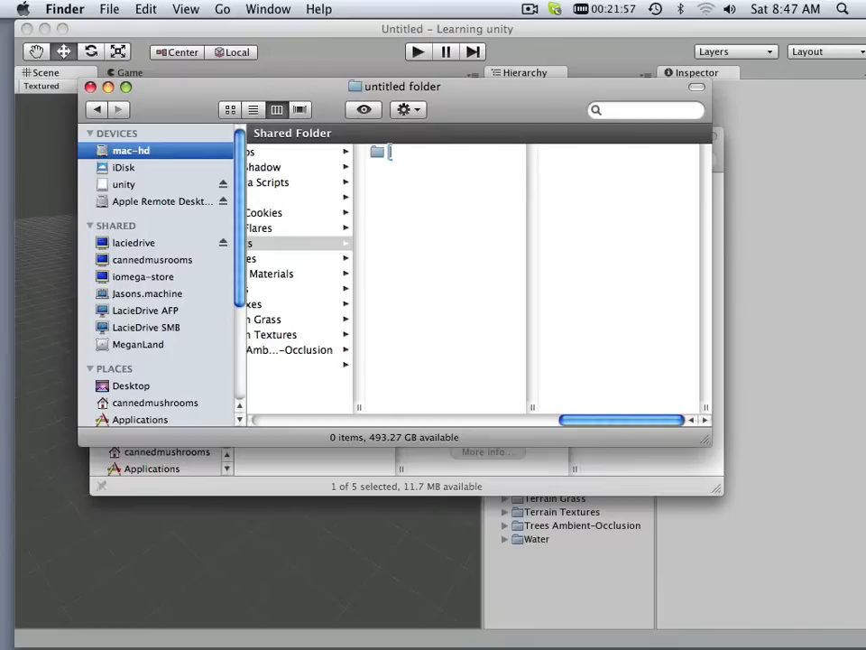
type("Wall Demo")
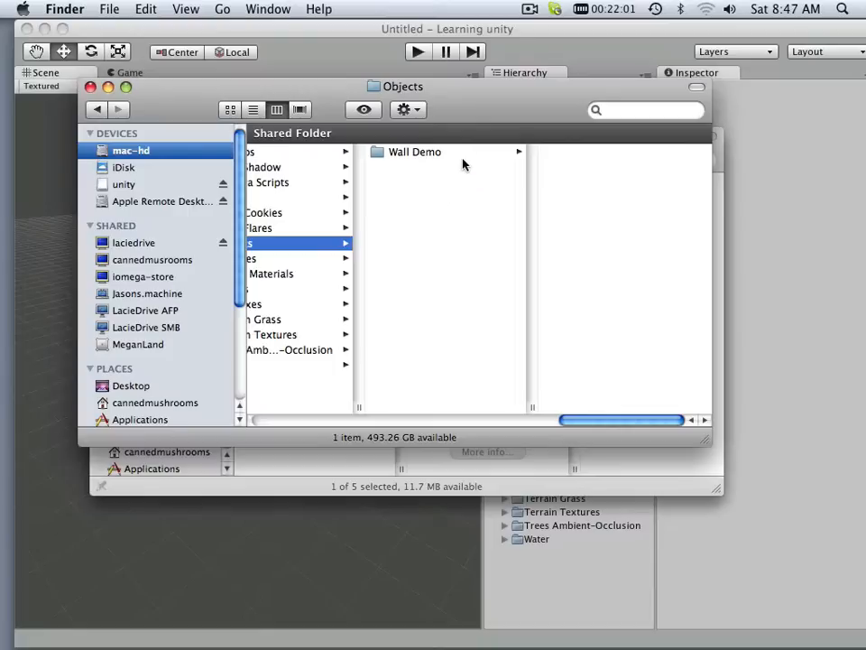
left_click(415, 152)
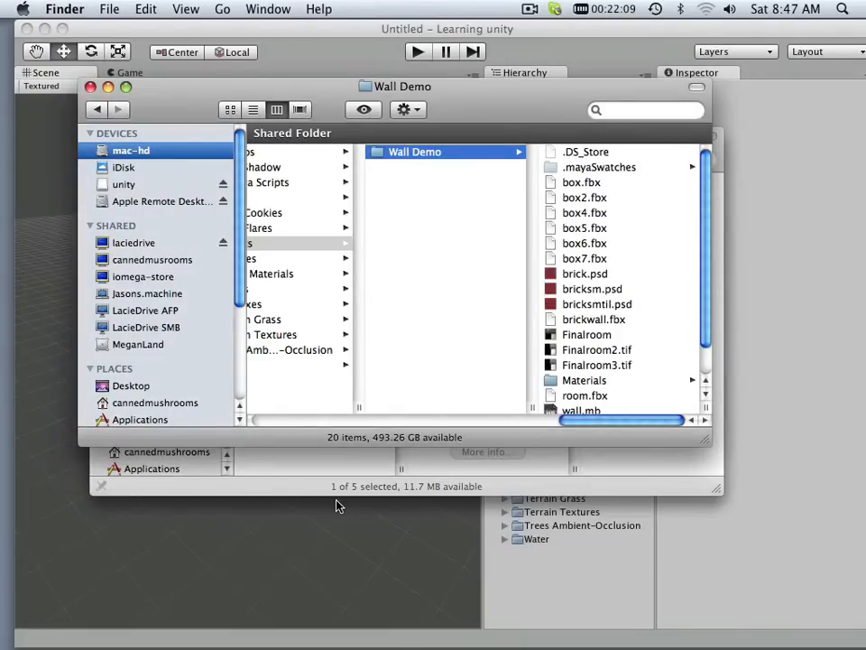
Return to the Unity editor so it imports the copied Wall Demo assets
left_click(90, 87)
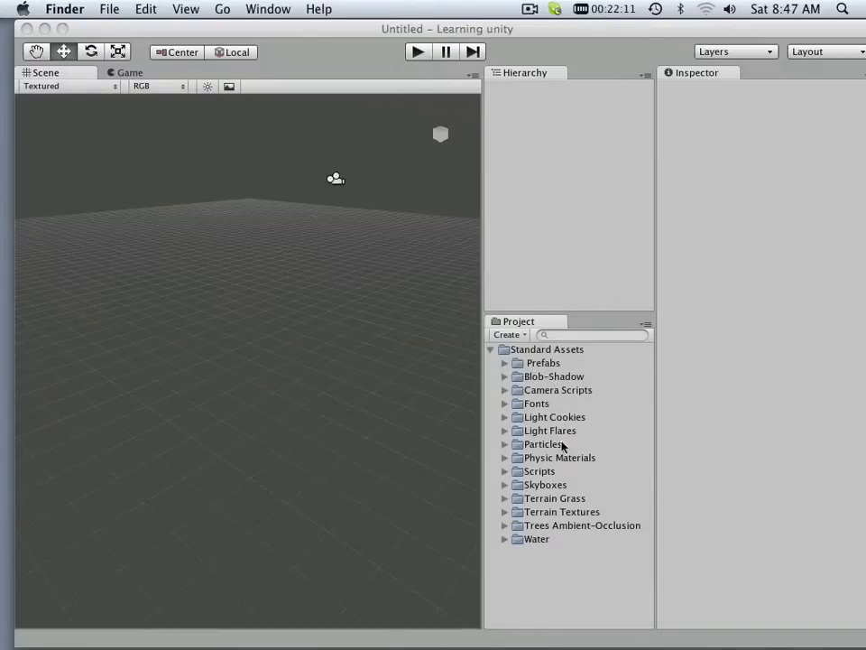
mouse_move(562, 569)
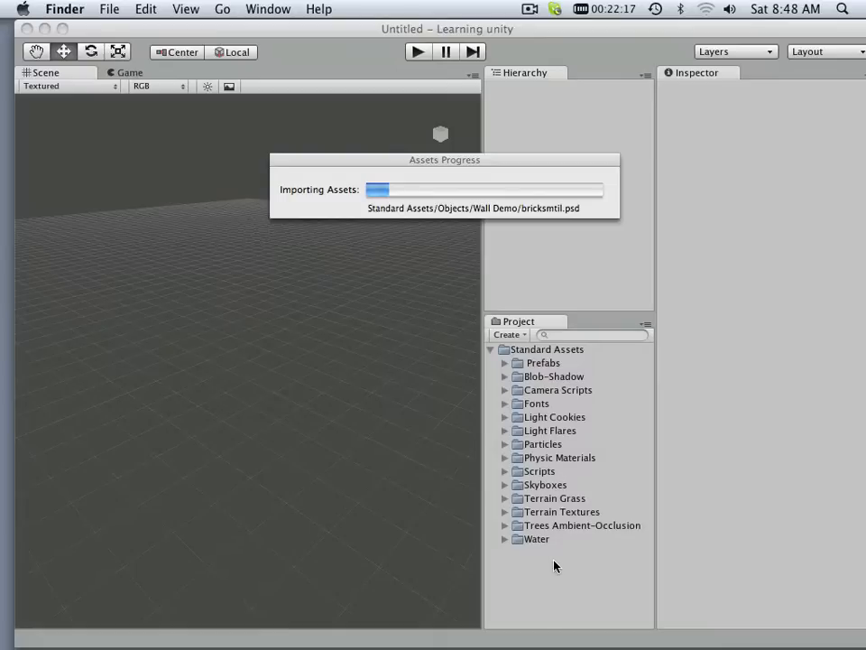
mouse_move(534, 552)
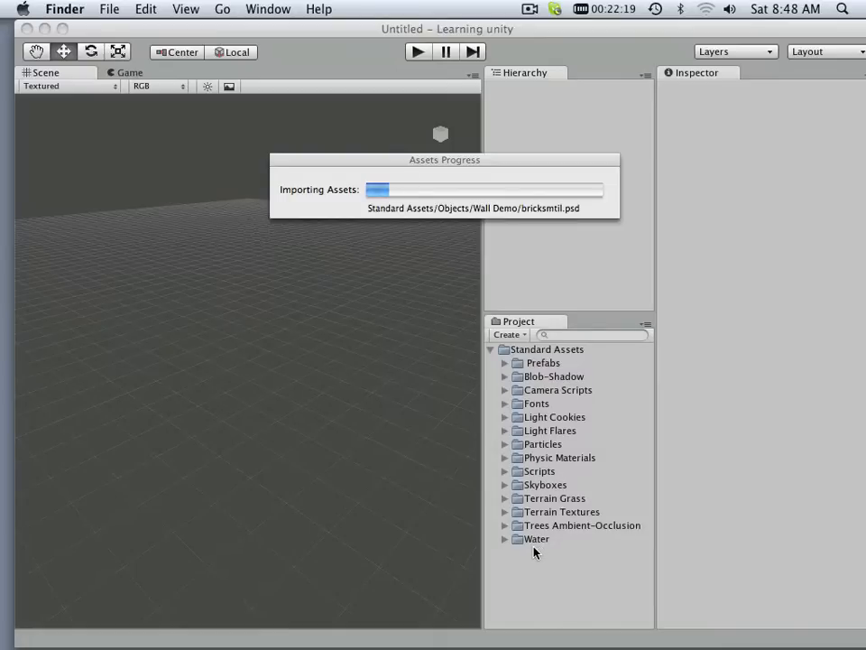